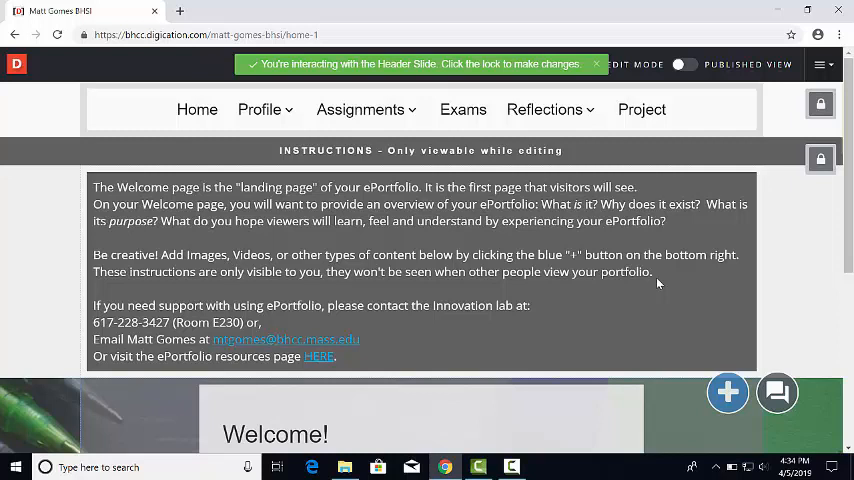
- Dismiss the header-slide notice, browse the Profile pages, then show the Reflections submenu
{"action": "left_click", "coordinate": [596, 64]}
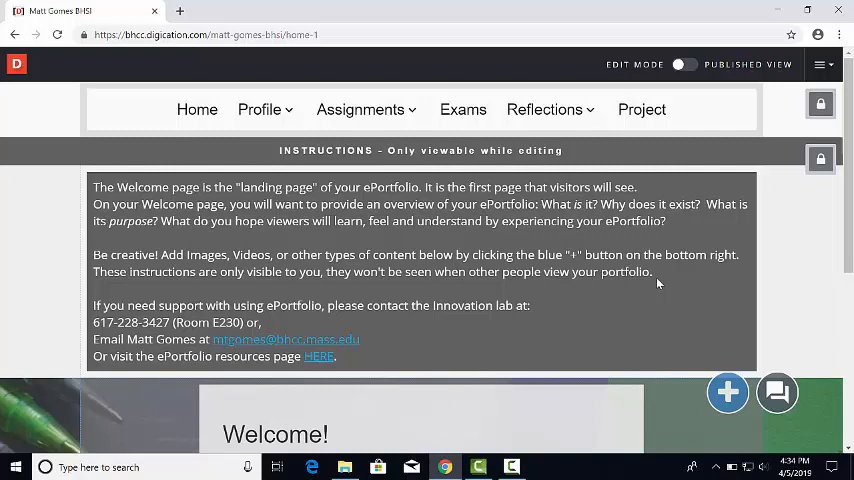
{"action": "left_click", "coordinate": [260, 109]}
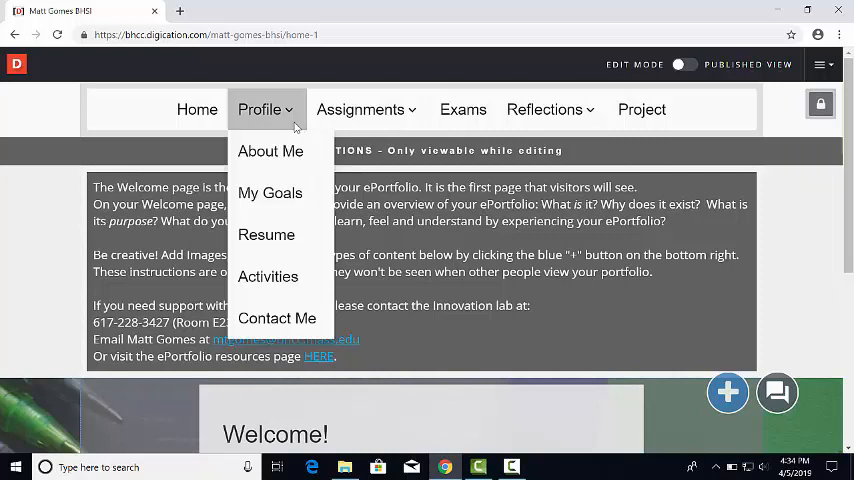
{"action": "mouse_move", "coordinate": [316, 127]}
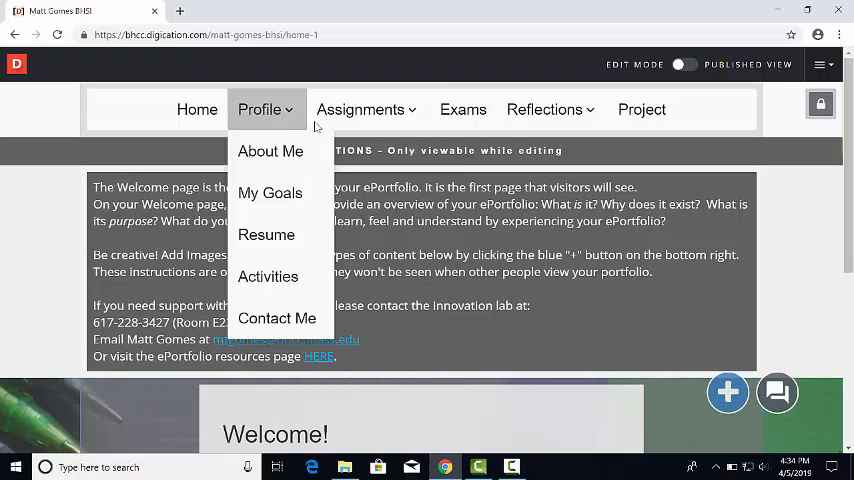
{"action": "left_click", "coordinate": [360, 109]}
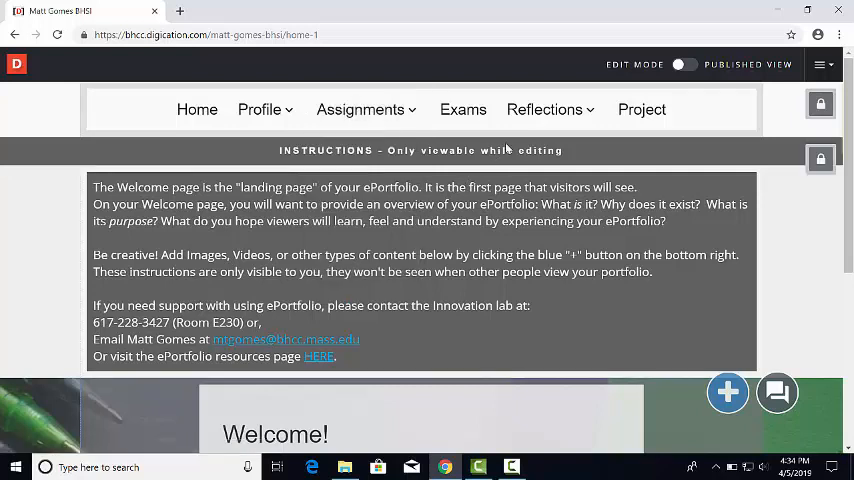
{"action": "left_click", "coordinate": [544, 109]}
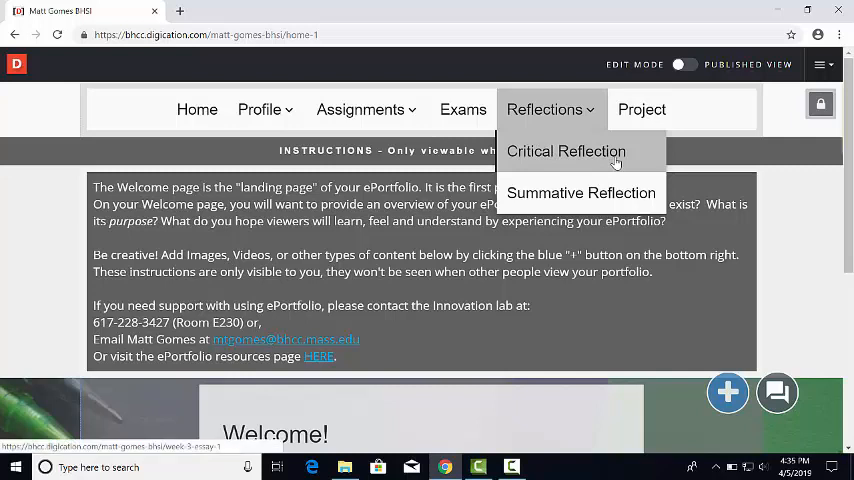
- Choose Critical Reflection from the Reflections dropdown
{"action": "left_click", "coordinate": [566, 151]}
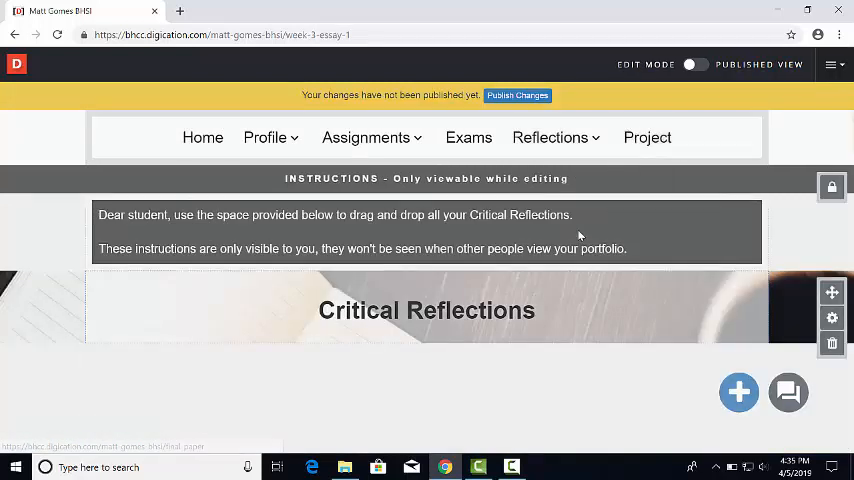
{"action": "mouse_move", "coordinate": [184, 229]}
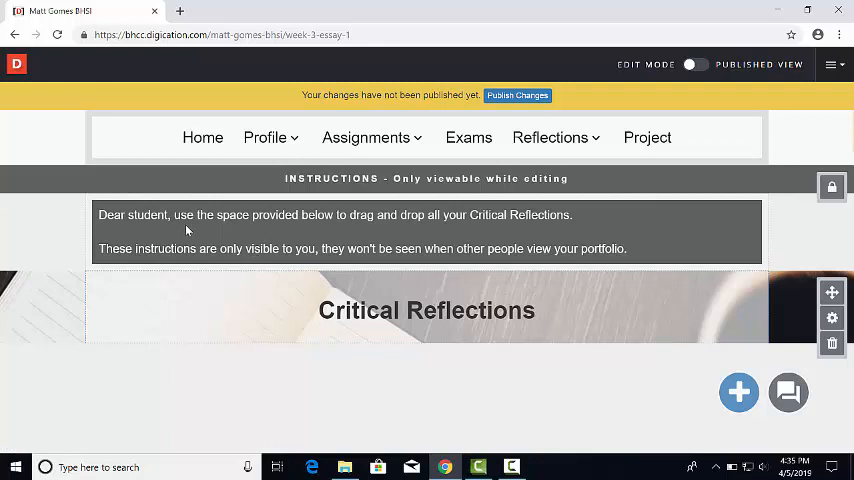
{"action": "mouse_move", "coordinate": [566, 237]}
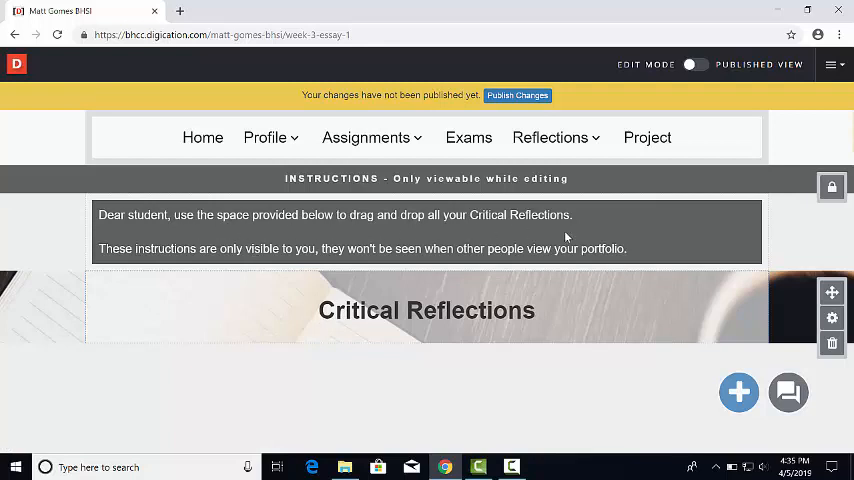
{"action": "mouse_move", "coordinate": [588, 237]}
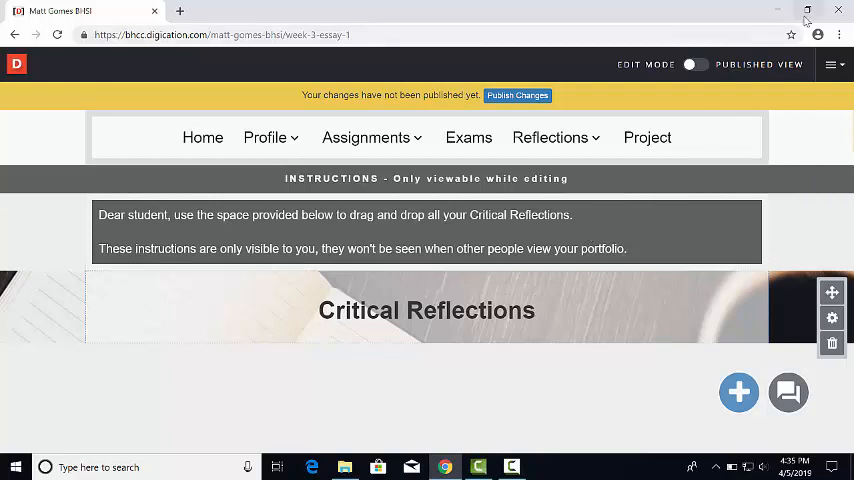
- Restore the browser window and embed the Word Specification Sample document under Critical Reflections
{"action": "left_click", "coordinate": [807, 11]}
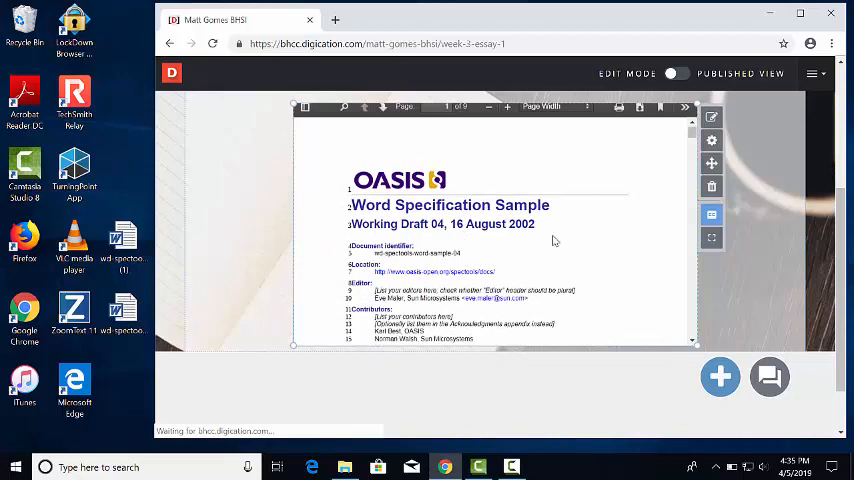
{"action": "scroll", "scroll_direction": "down", "scroll_amount": 3}
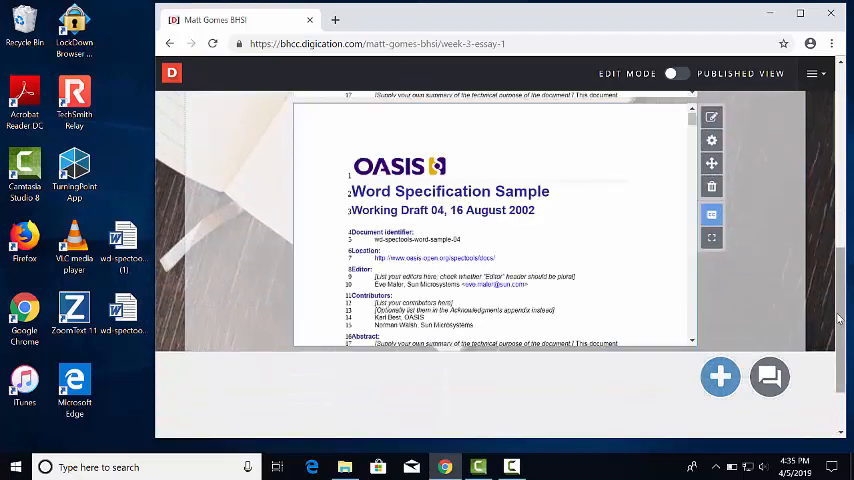
{"action": "scroll", "scroll_direction": "up", "scroll_amount": 3}
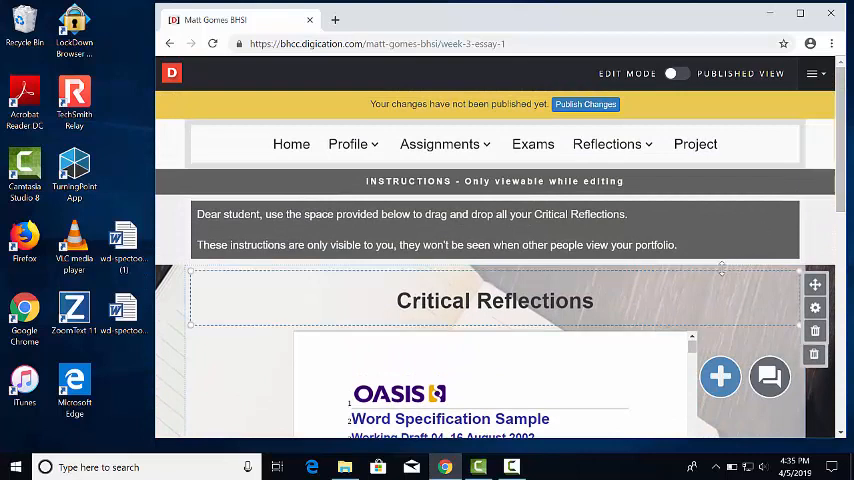
{"action": "scroll", "scroll_direction": "down", "scroll_amount": 3}
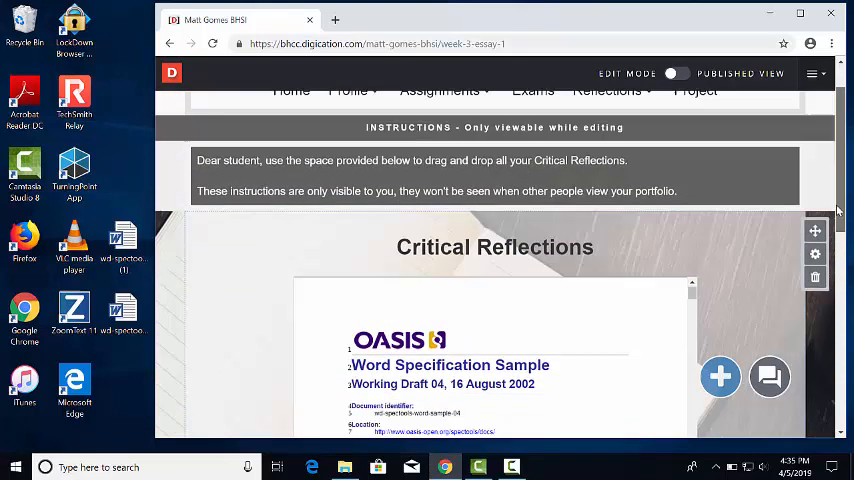
{"action": "scroll", "scroll_direction": "down", "scroll_amount": 3}
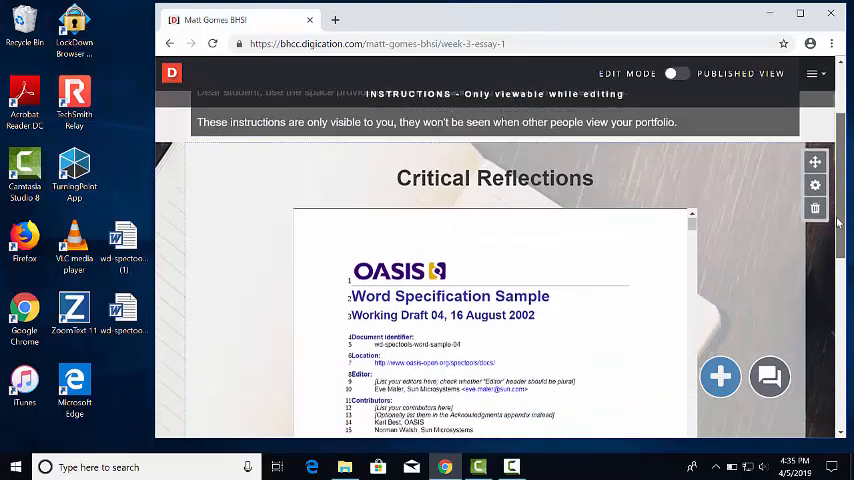
{"action": "scroll", "scroll_direction": "up", "scroll_amount": 3}
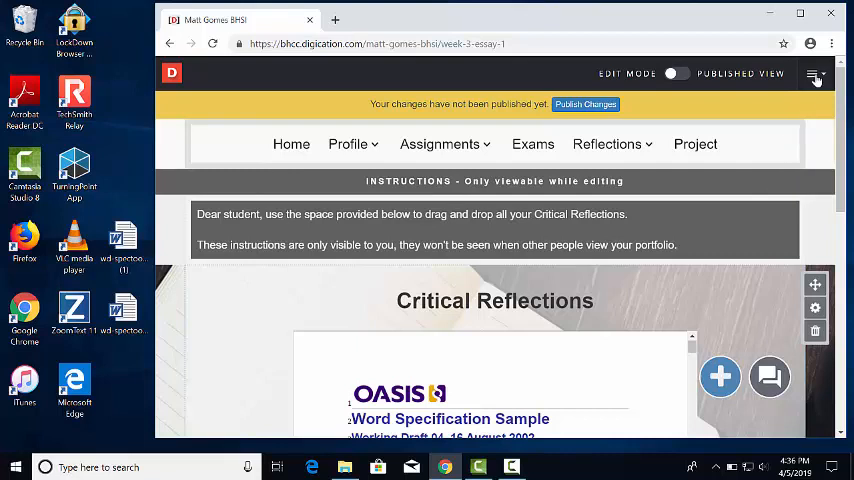
- Open the portfolio options menu at the top right
{"action": "left_click", "coordinate": [815, 74]}
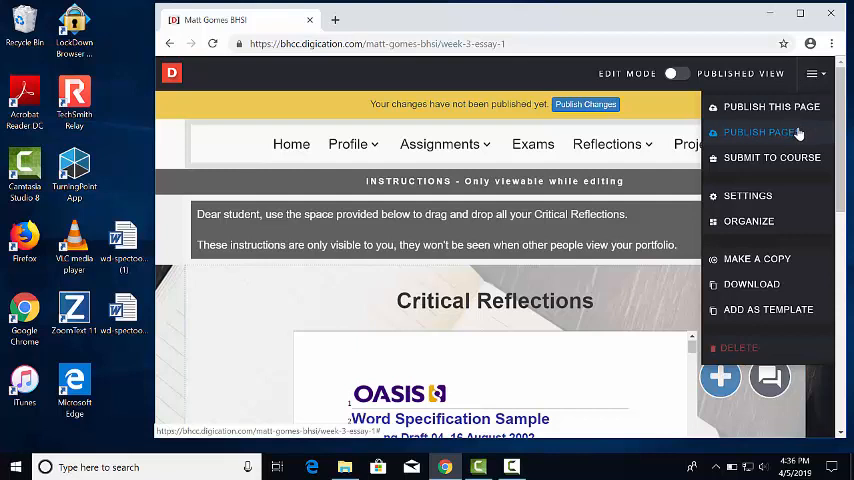
- Open Publish ePortfolio in a maximized browser and review all pages, including draft Critical Reflection
{"action": "left_click", "coordinate": [762, 132]}
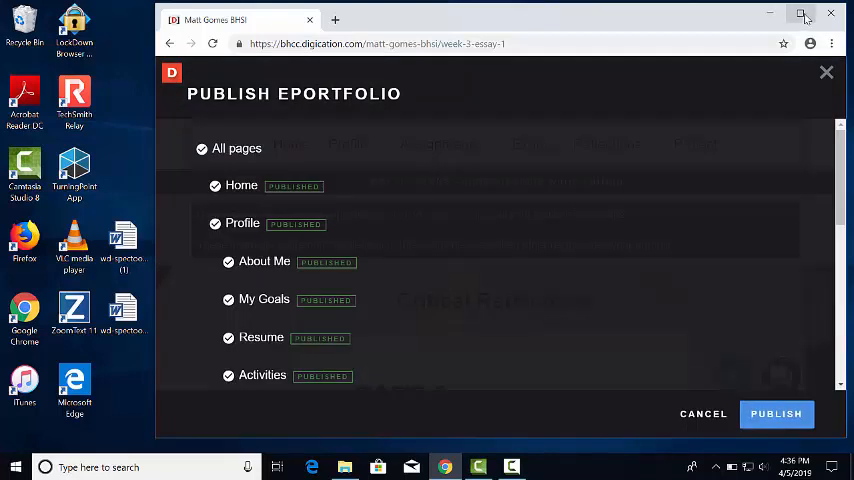
{"action": "left_click", "coordinate": [804, 15]}
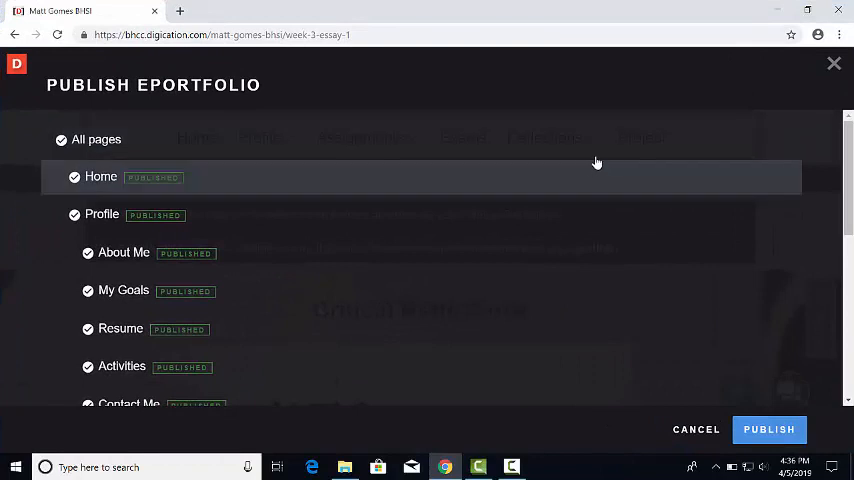
{"action": "mouse_move", "coordinate": [532, 100]}
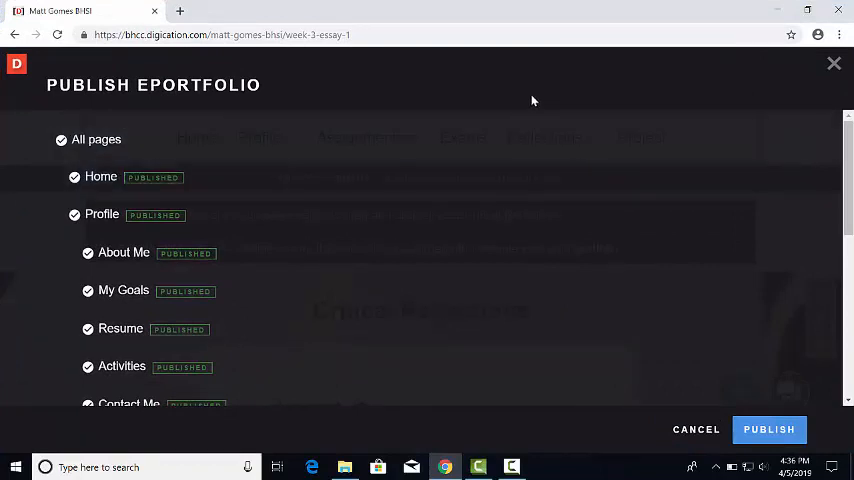
{"action": "mouse_move", "coordinate": [24, 222]}
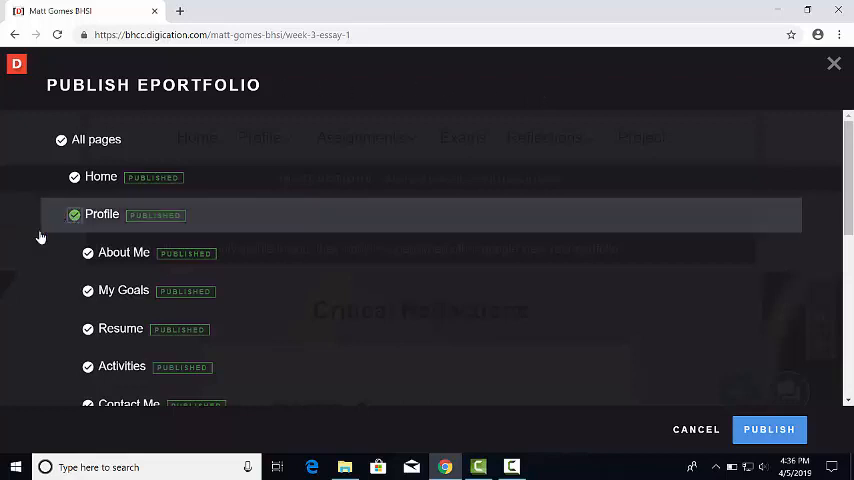
{"action": "mouse_move", "coordinate": [210, 98]}
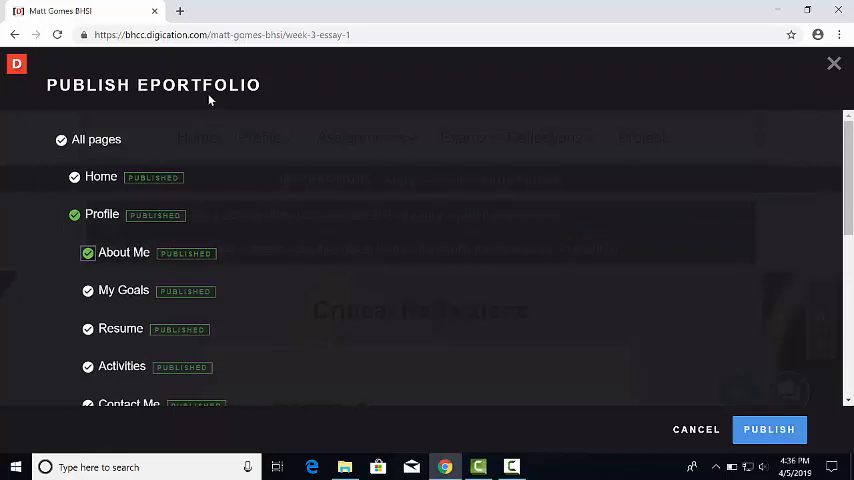
{"action": "mouse_move", "coordinate": [153, 100]}
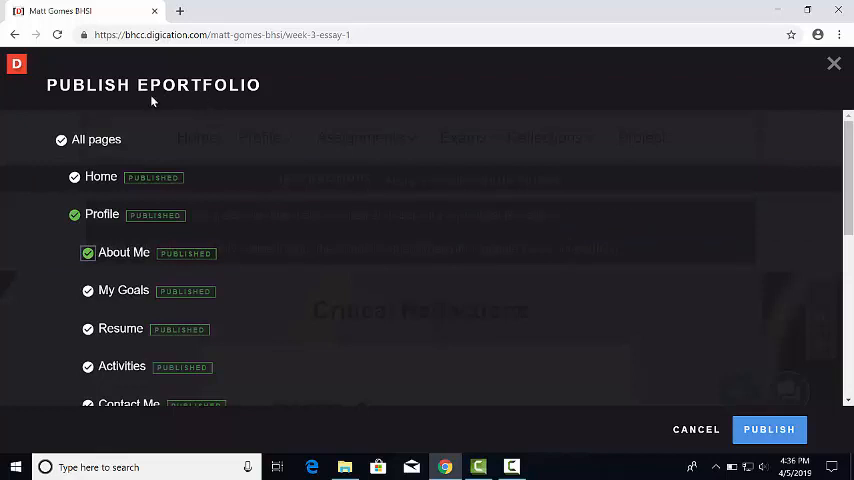
{"action": "mouse_move", "coordinate": [88, 114]}
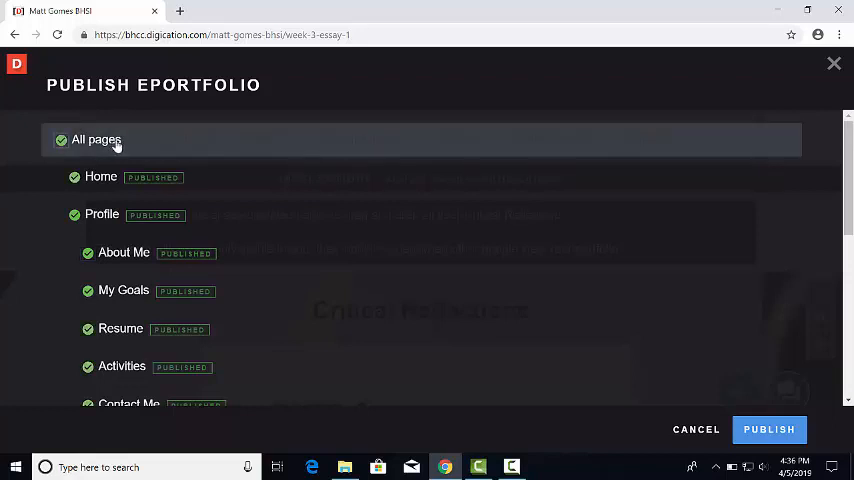
{"action": "scroll", "scroll_direction": "down", "scroll_amount": 3}
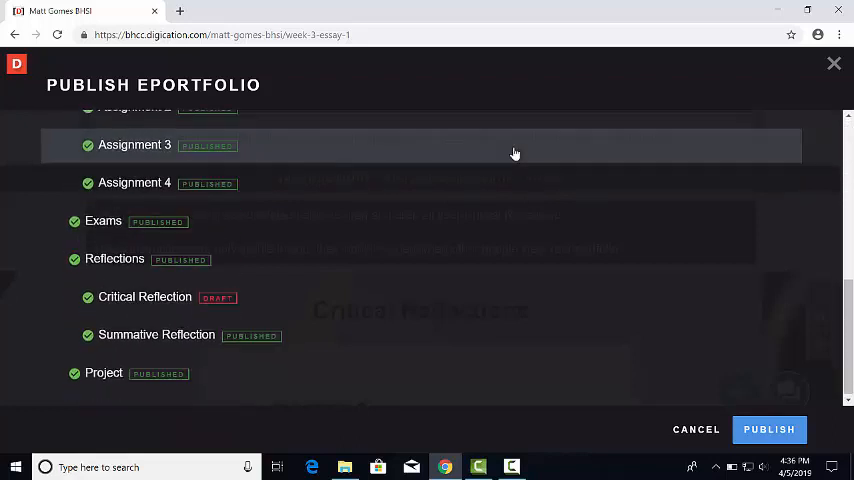